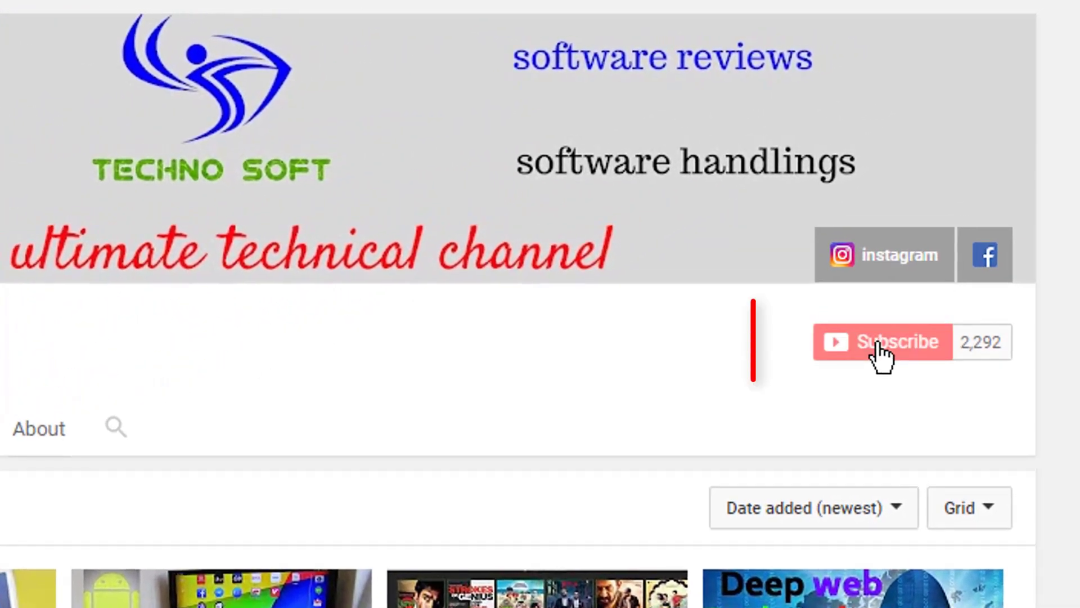
Subscribe to the TECHNO SOFT YouTube channel.
{"action": "left_click", "coordinate": [885, 342]}
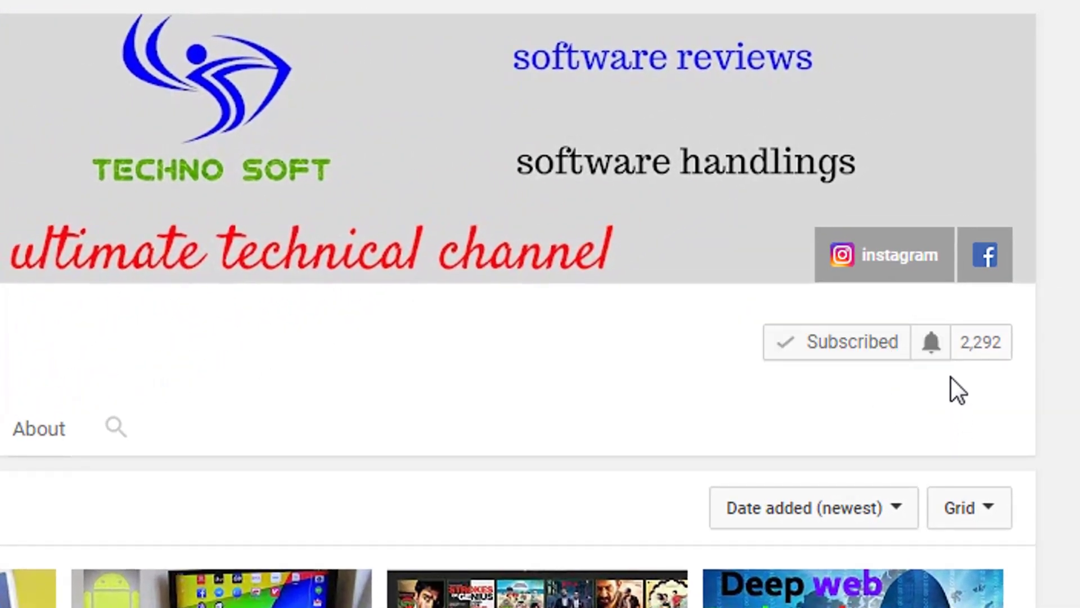
{"action": "left_click", "coordinate": [931, 342]}
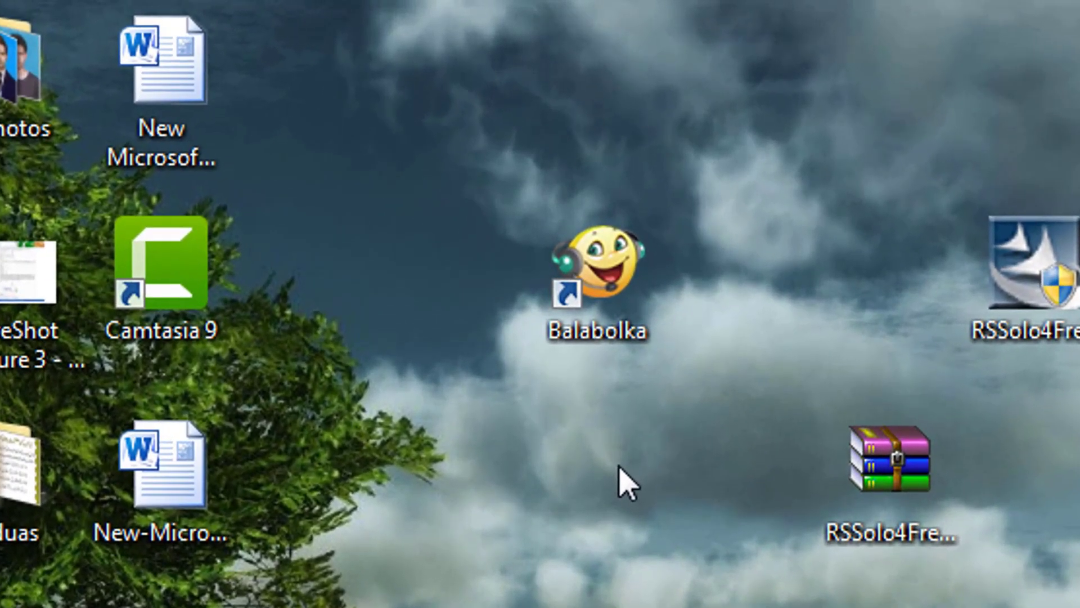
{"action": "mouse_move", "coordinate": [630, 448]}
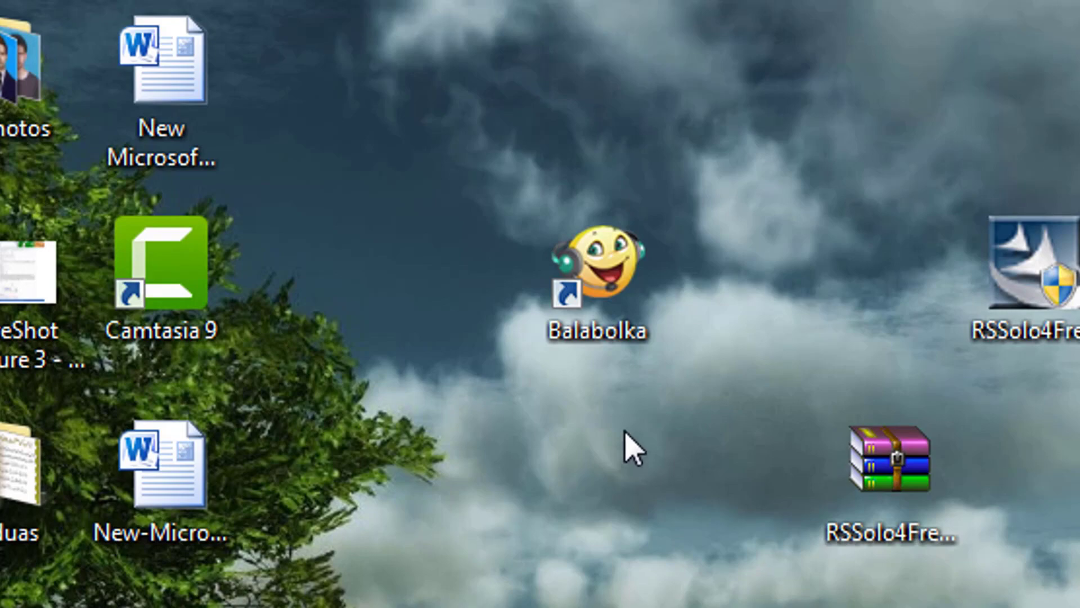
{"action": "mouse_move", "coordinate": [606, 306]}
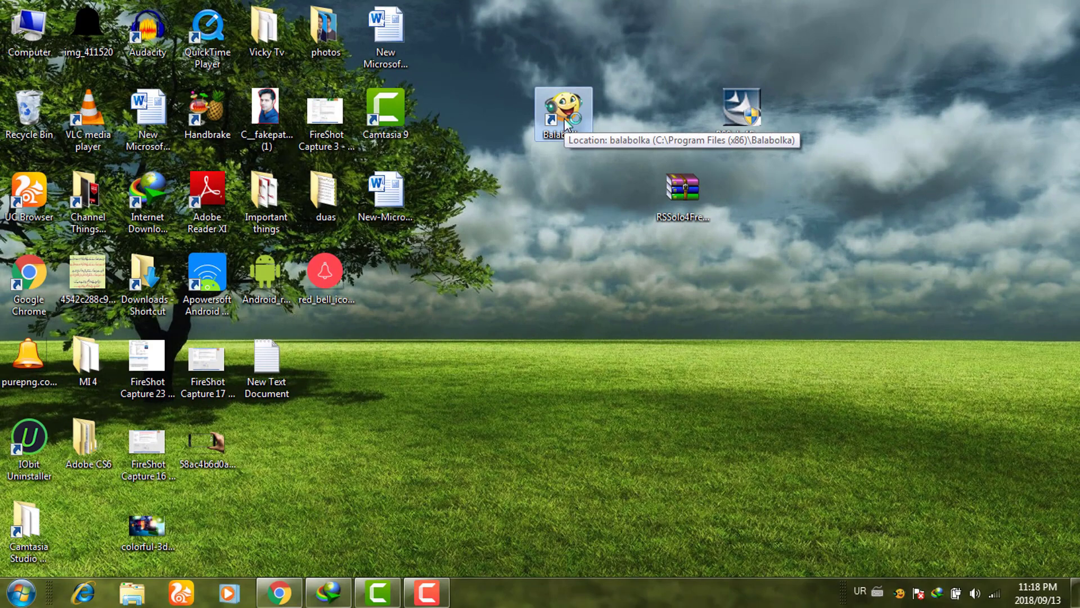
Launch Balabolka from its desktop shortcut.
{"action": "double_click", "coordinate": [563, 111]}
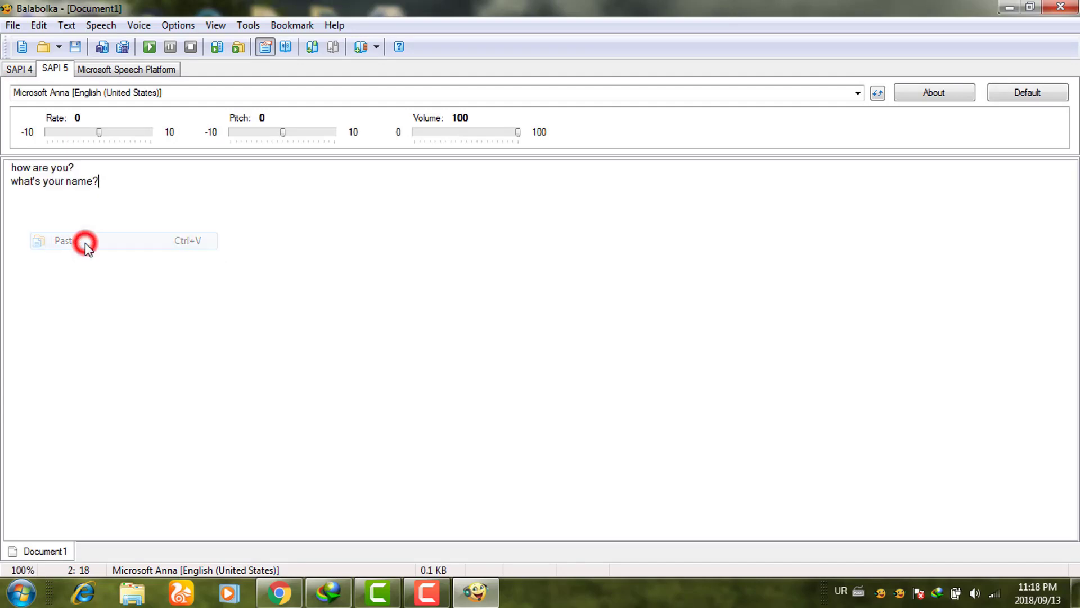
Paste the sample text, have Microsoft Anna read it aloud, and keep Anna as the voice.
{"action": "left_click", "coordinate": [148, 48]}
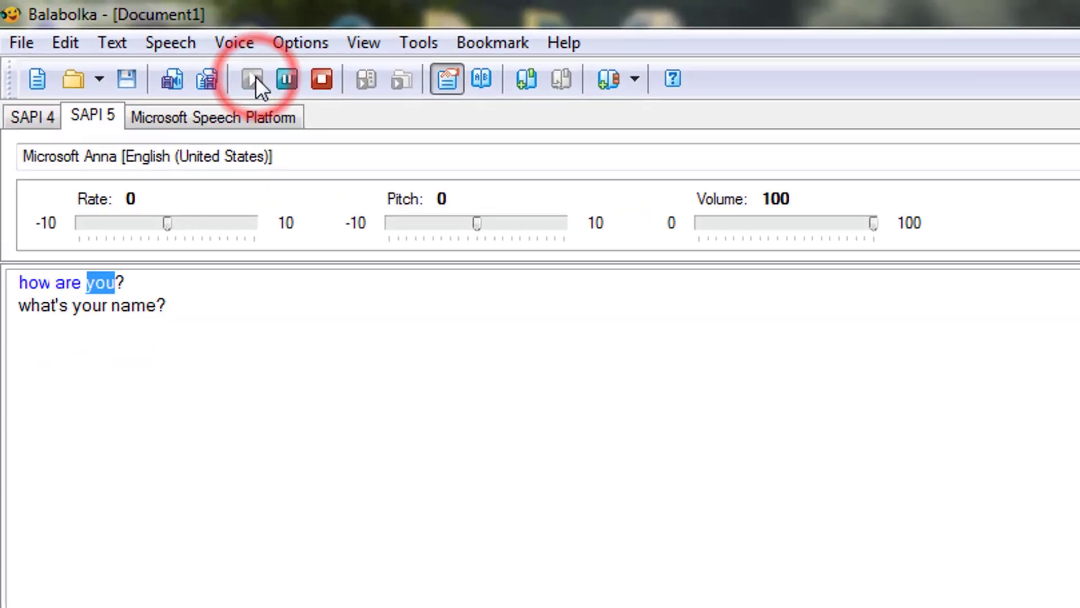
{"action": "left_click", "coordinate": [253, 79]}
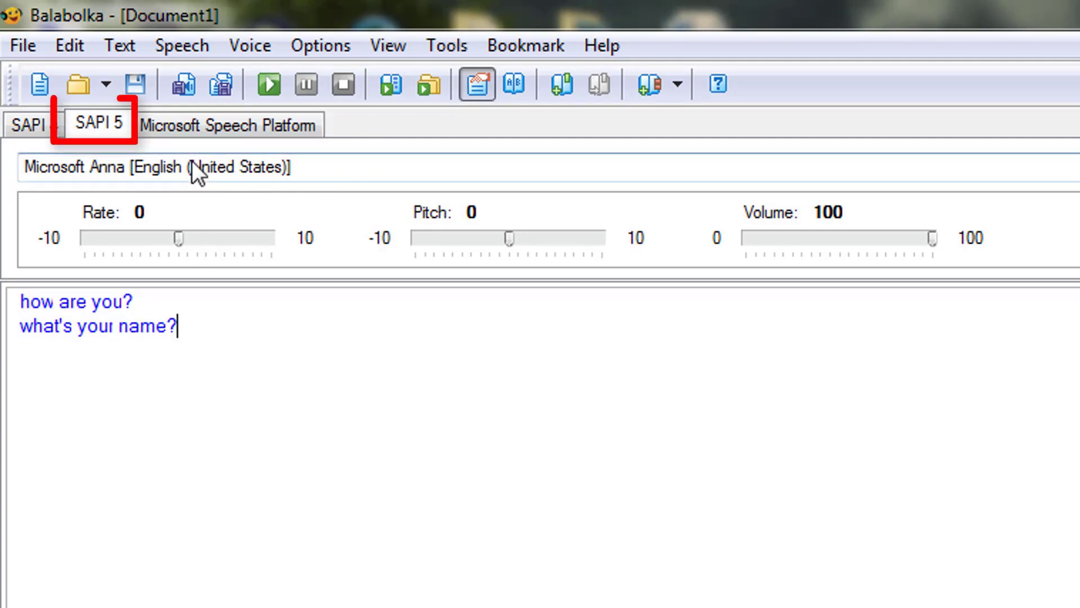
{"action": "left_click", "coordinate": [159, 167]}
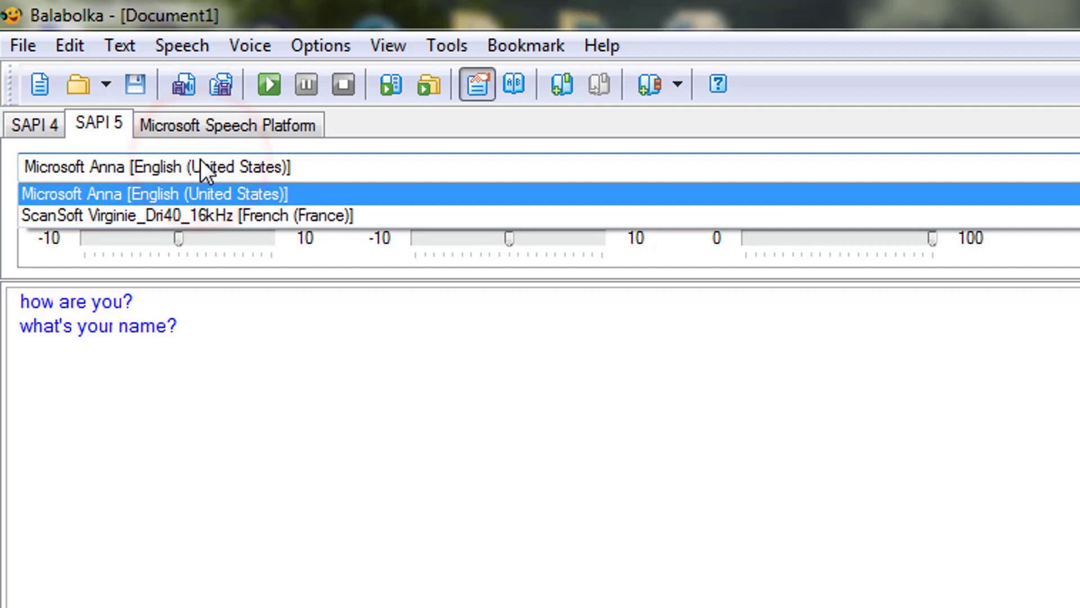
{"action": "left_click", "coordinate": [155, 193]}
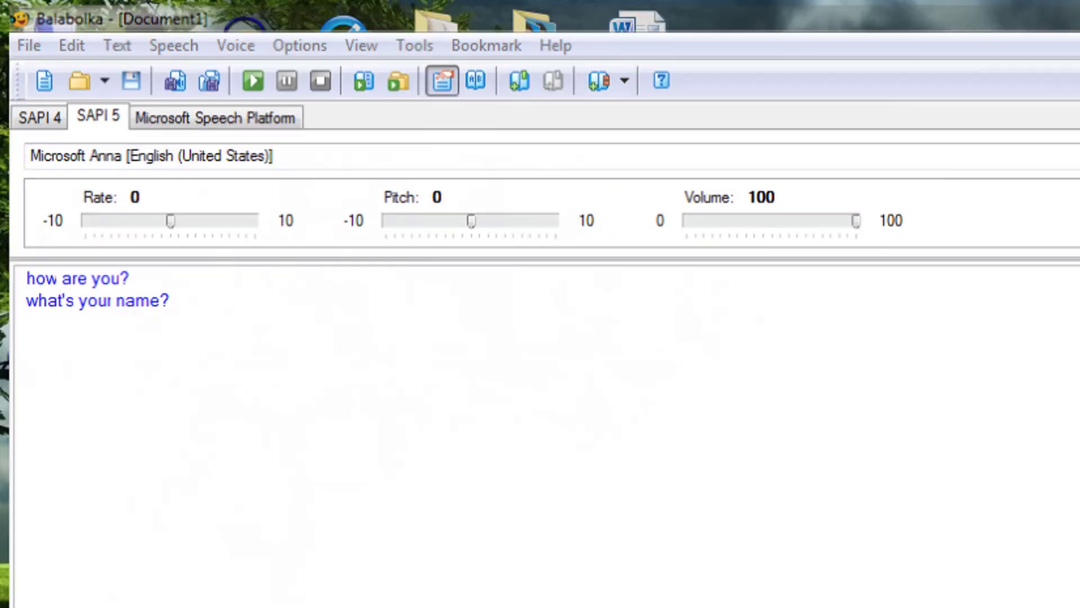
Switch to Chrome and reach the RGhost page for the RSSolo4UKEnglish.zip British English voice.
{"action": "left_click", "coordinate": [278, 591]}
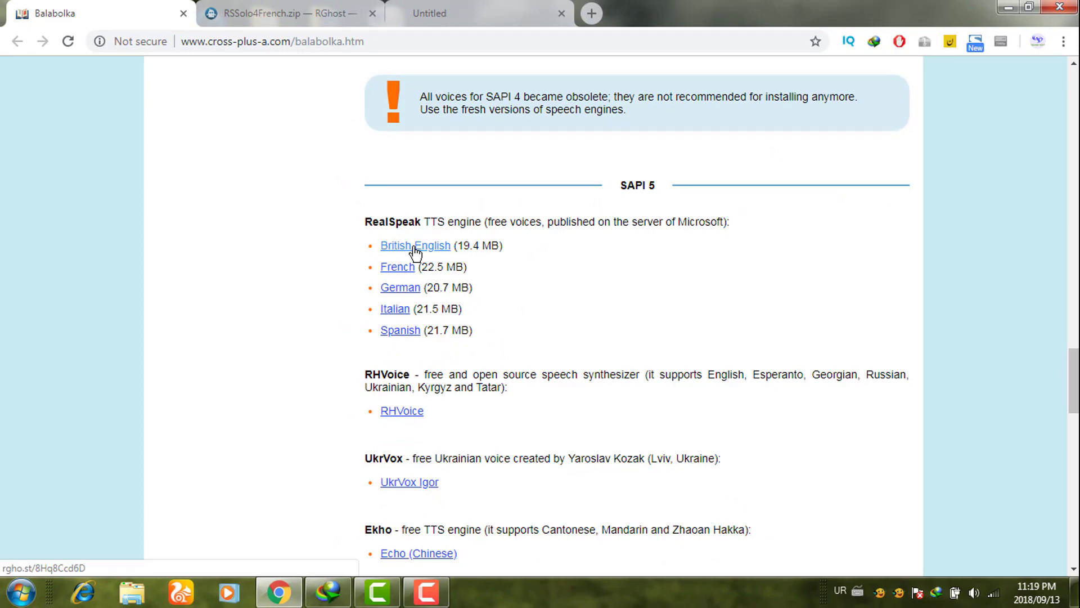
{"action": "left_click", "coordinate": [415, 245]}
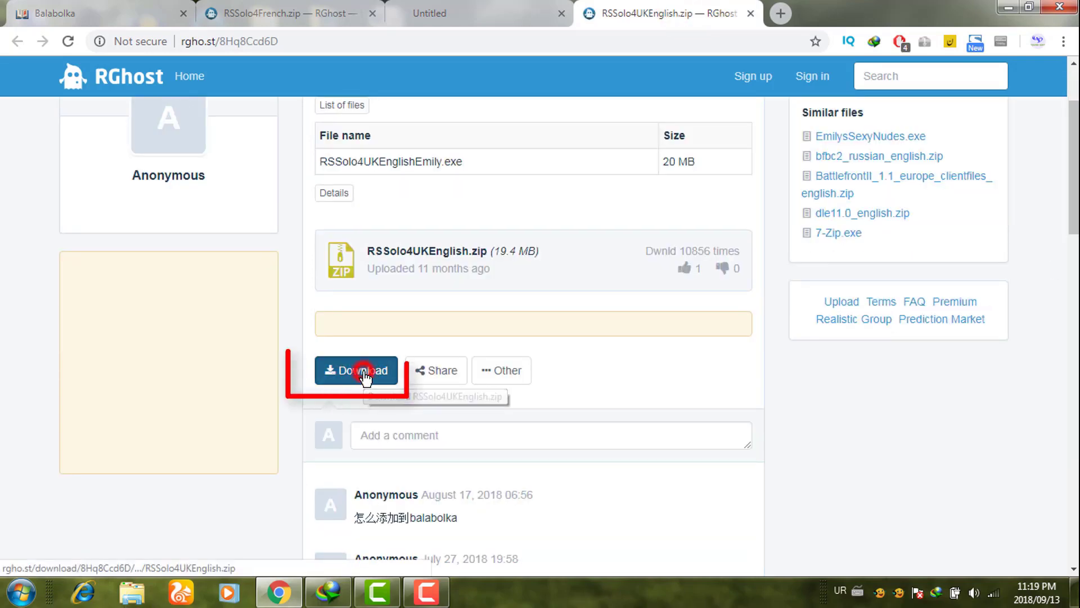
Download RSSolo4UKEnglish.zip, then reach and download RSSolo4French.zip (22.6 MB) from RGhost.
{"action": "left_click", "coordinate": [357, 370]}
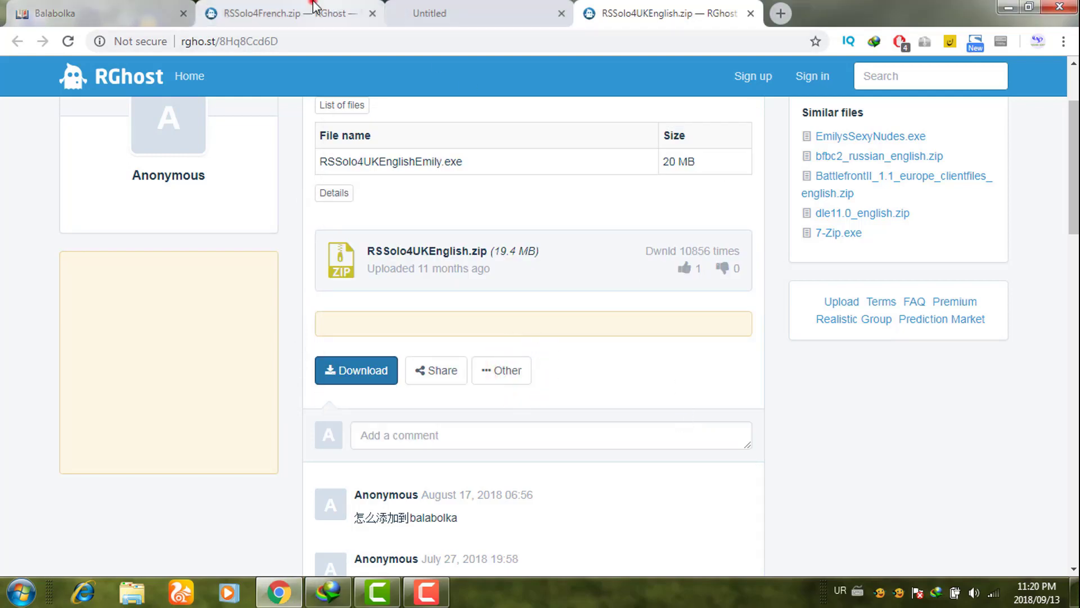
{"action": "left_click", "coordinate": [97, 13]}
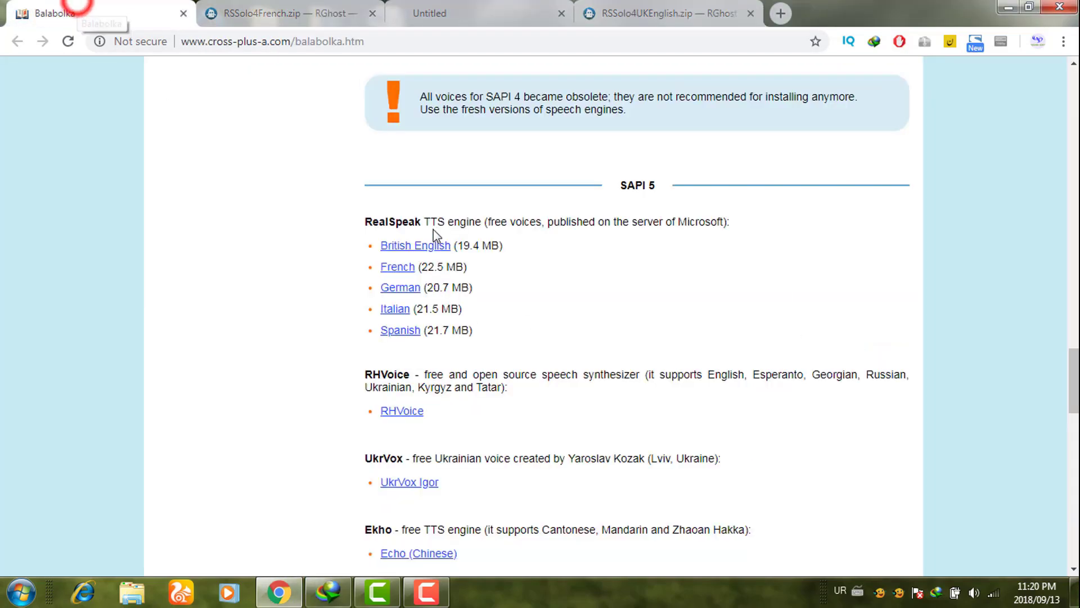
{"action": "mouse_move", "coordinate": [397, 266]}
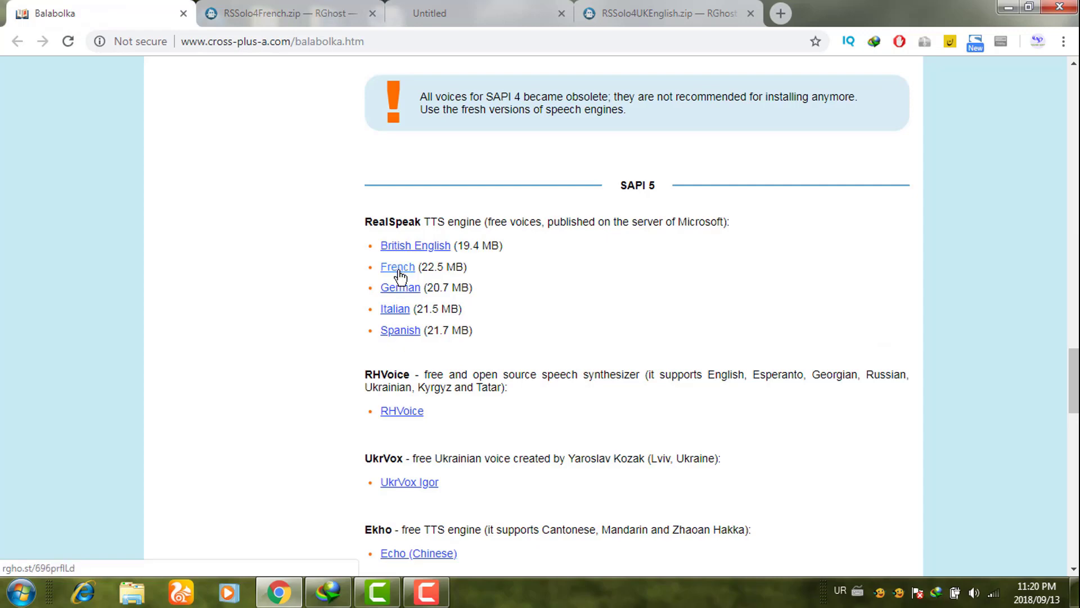
{"action": "left_click", "coordinate": [397, 266]}
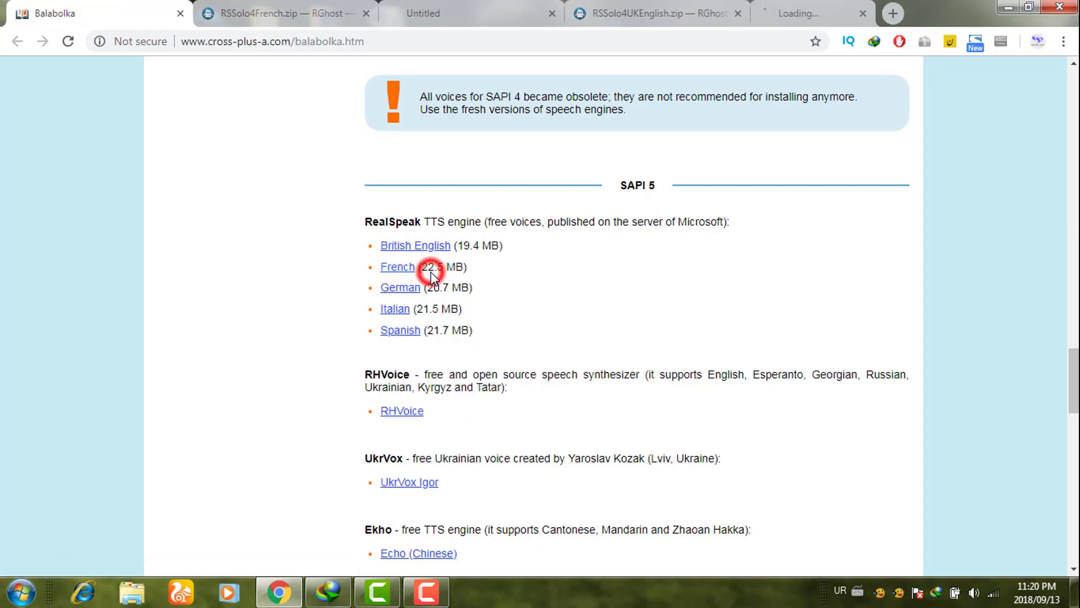
{"action": "left_click", "coordinate": [397, 267]}
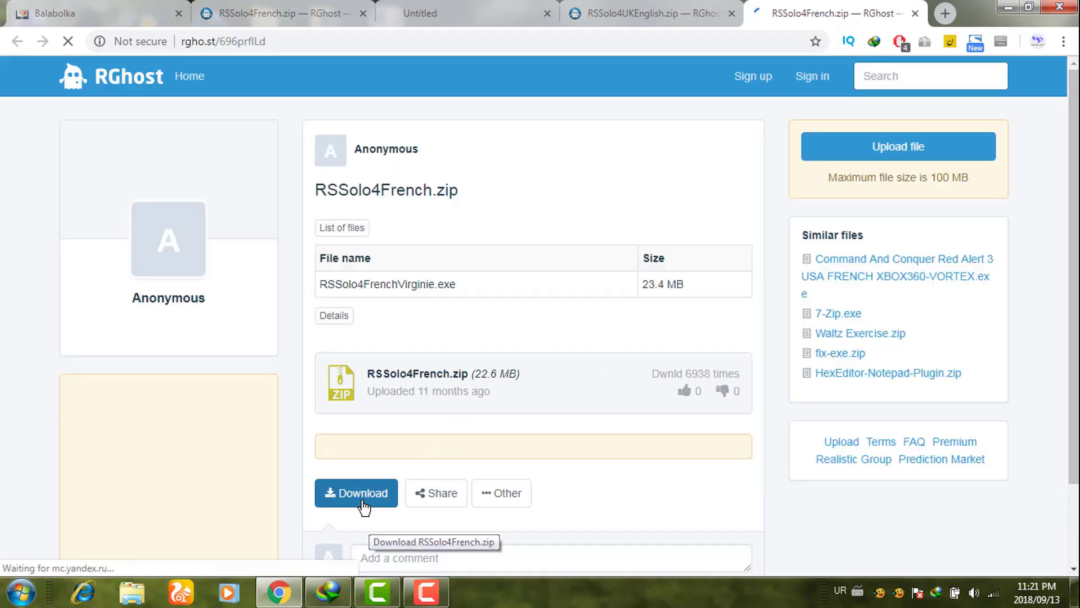
{"action": "left_click", "coordinate": [357, 492]}
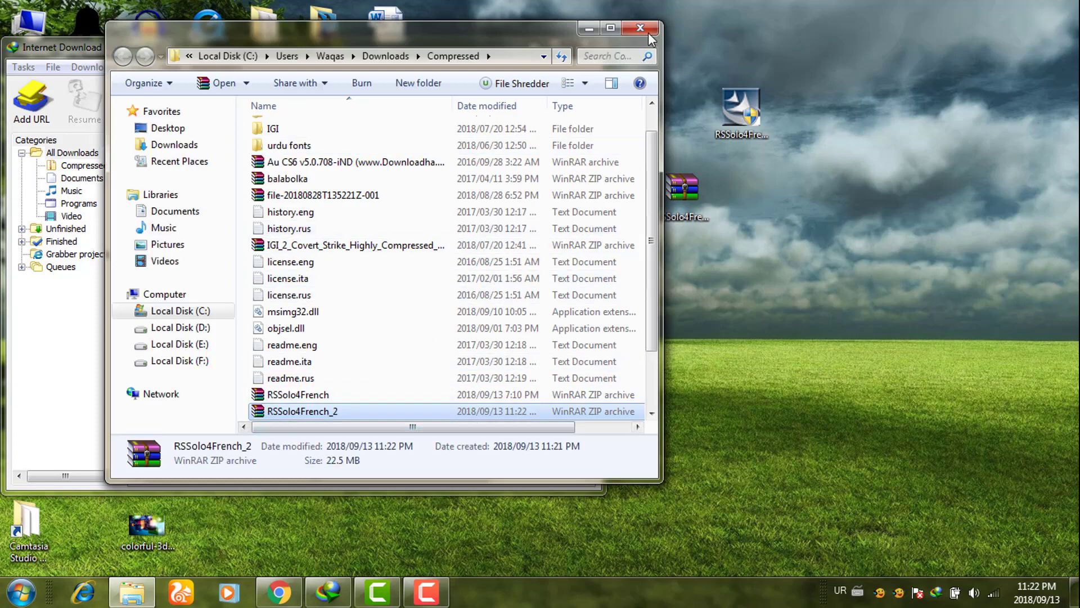
Extract the RSSolo4French_2 archive into the Compressed downloads folder.
{"action": "left_click", "coordinate": [610, 28]}
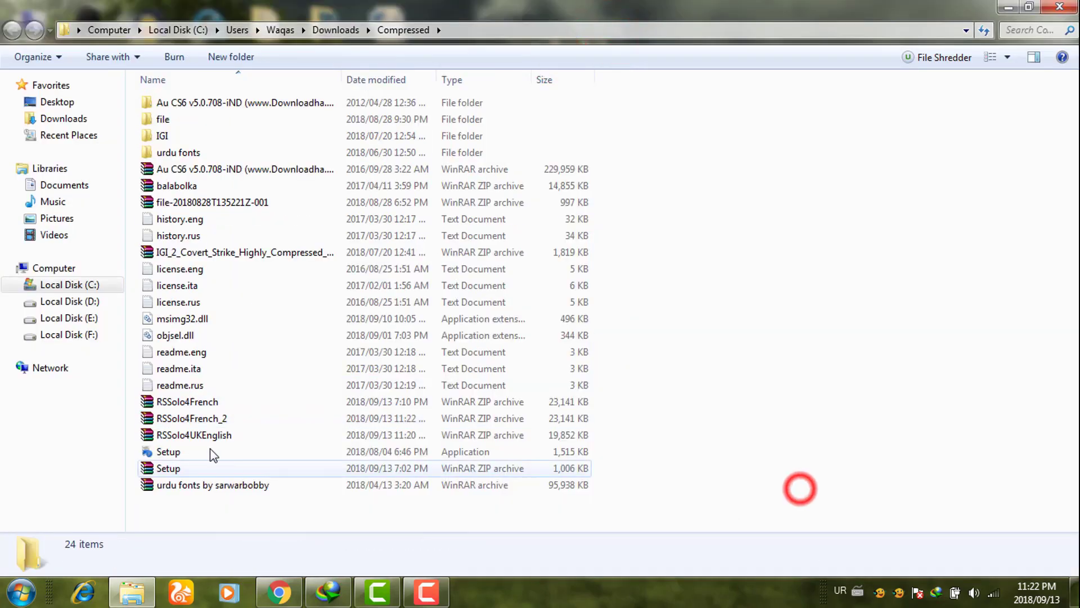
{"action": "left_click", "coordinate": [191, 419]}
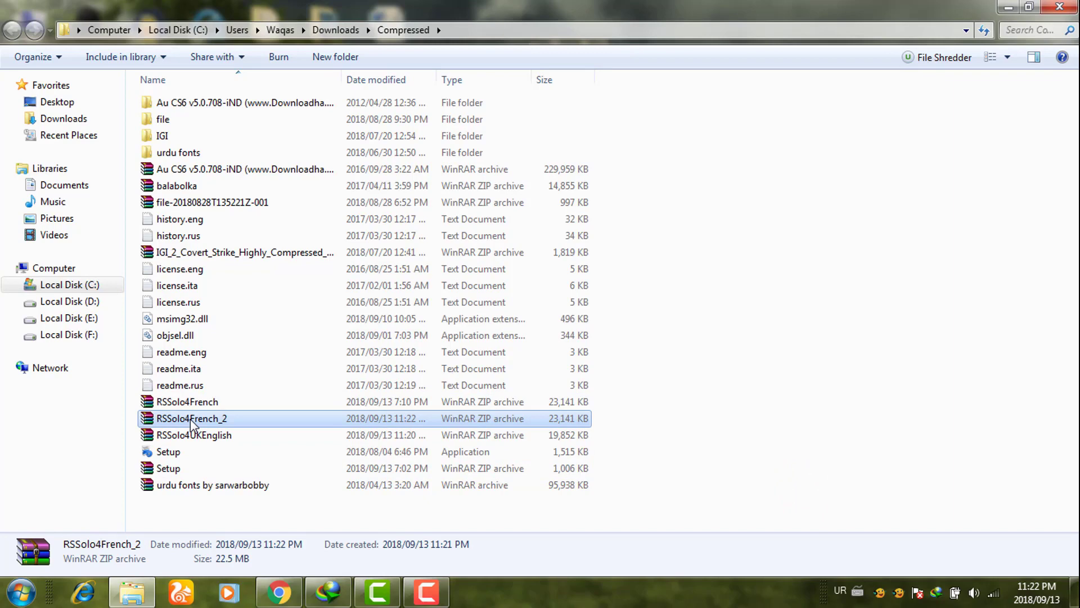
{"action": "right_click", "coordinate": [192, 419]}
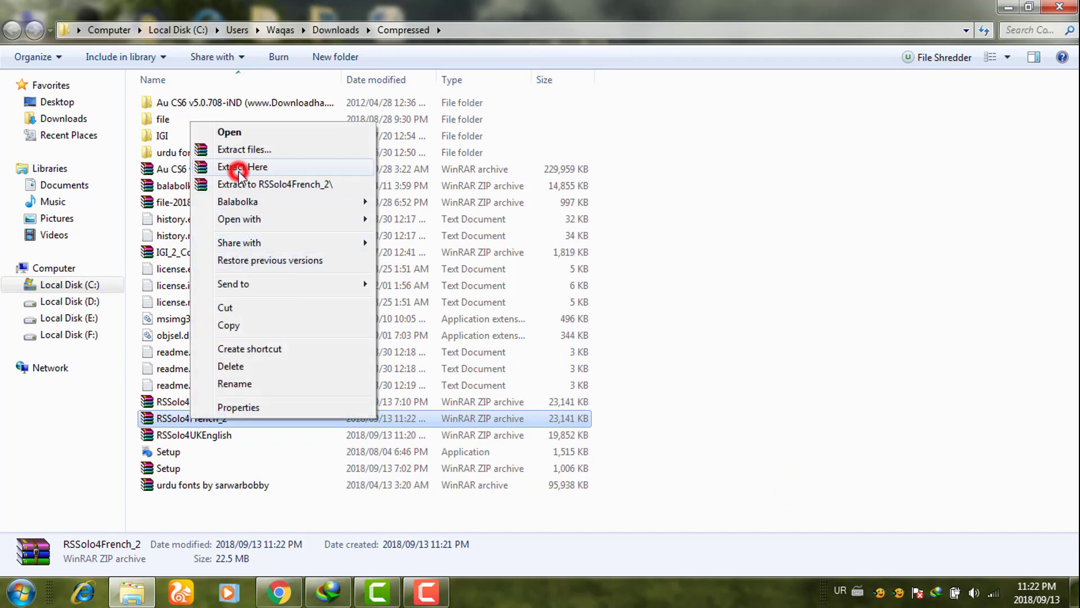
{"action": "left_click", "coordinate": [243, 166]}
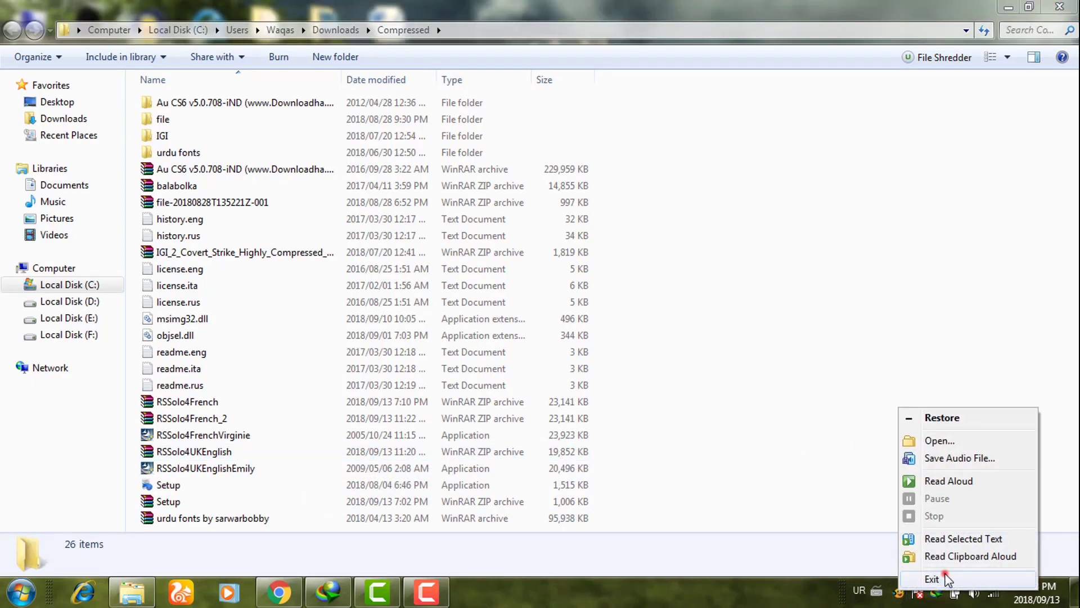
Quit Balabolka from the tray and run the RSSolo4UKEnglishEmily voice installer.
{"action": "left_click", "coordinate": [932, 579]}
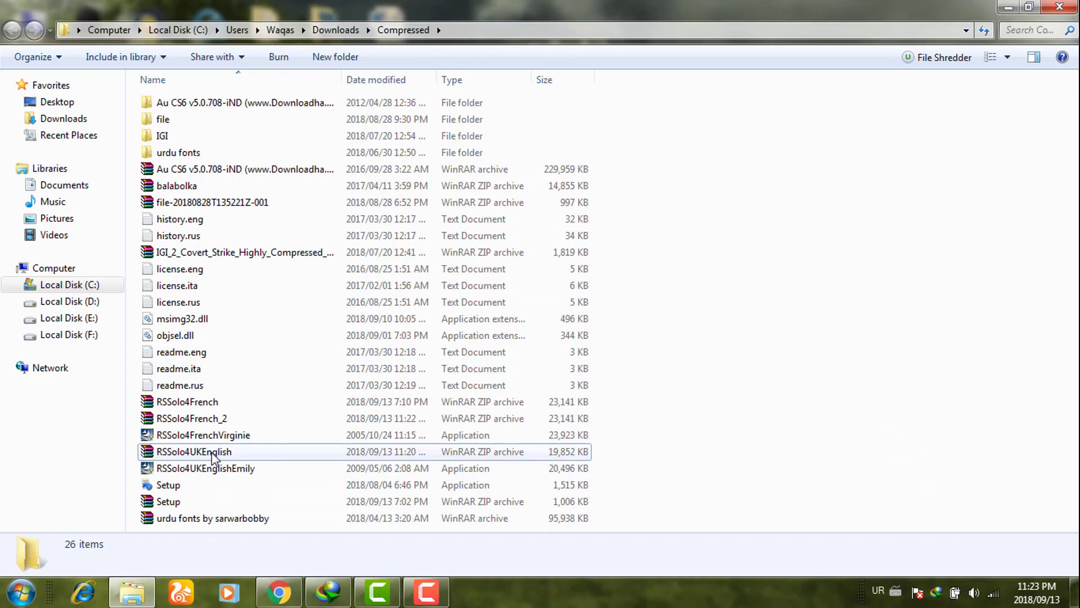
{"action": "mouse_move", "coordinate": [236, 468]}
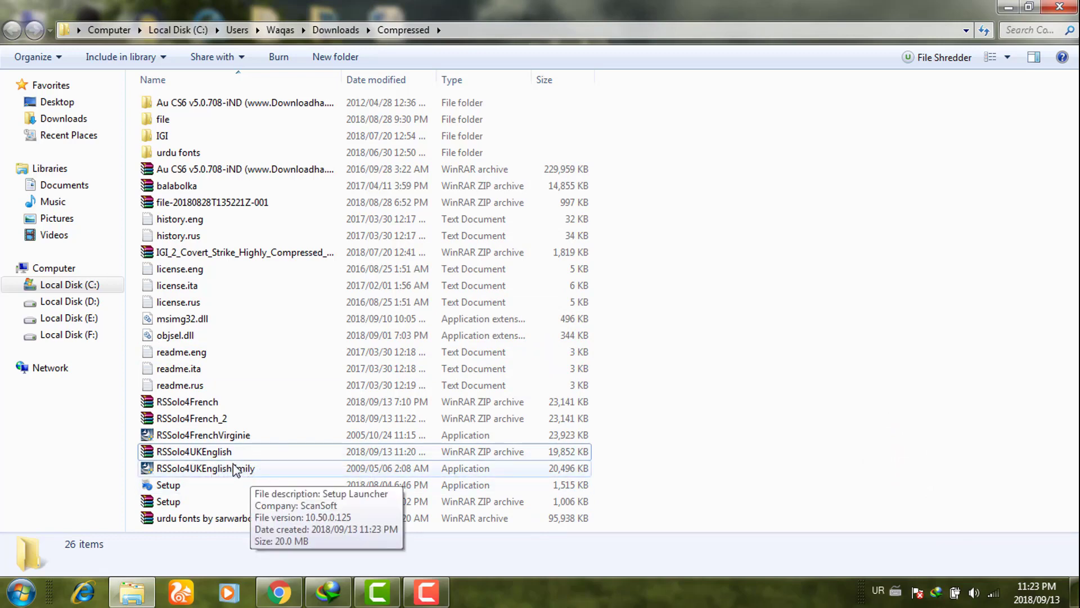
{"action": "double_click", "coordinate": [204, 468]}
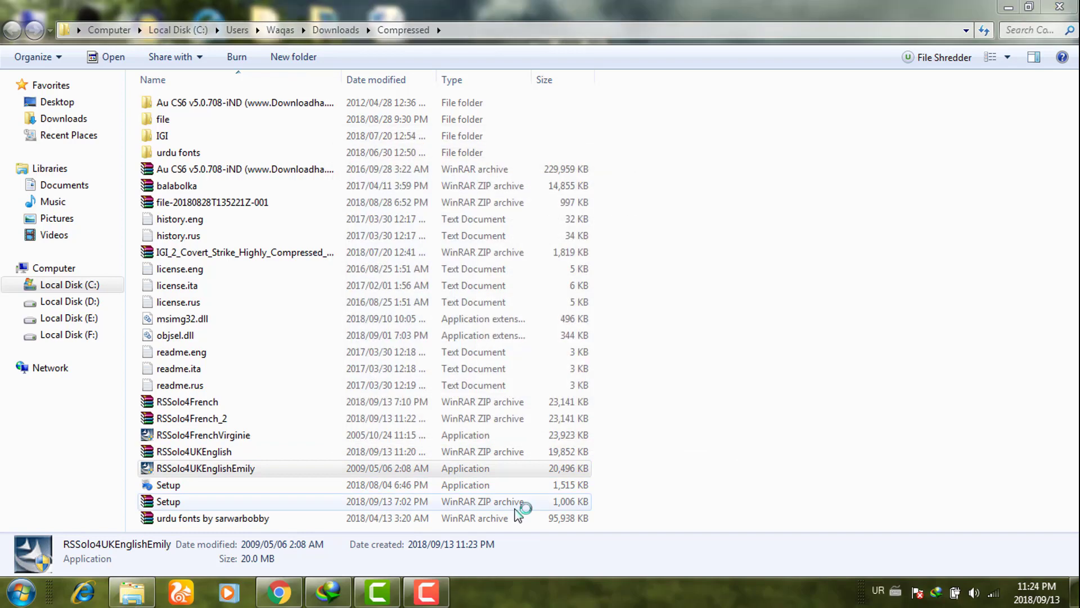
{"action": "left_click", "coordinate": [203, 435]}
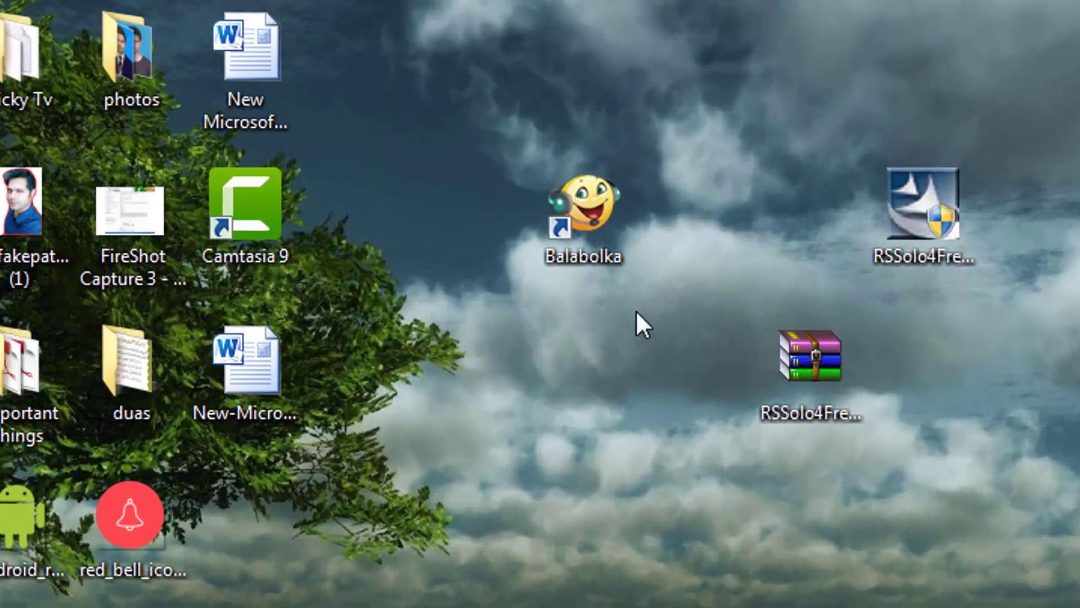
Relaunch Balabolka and show the SAPI 5 voices list.
{"action": "double_click", "coordinate": [582, 207]}
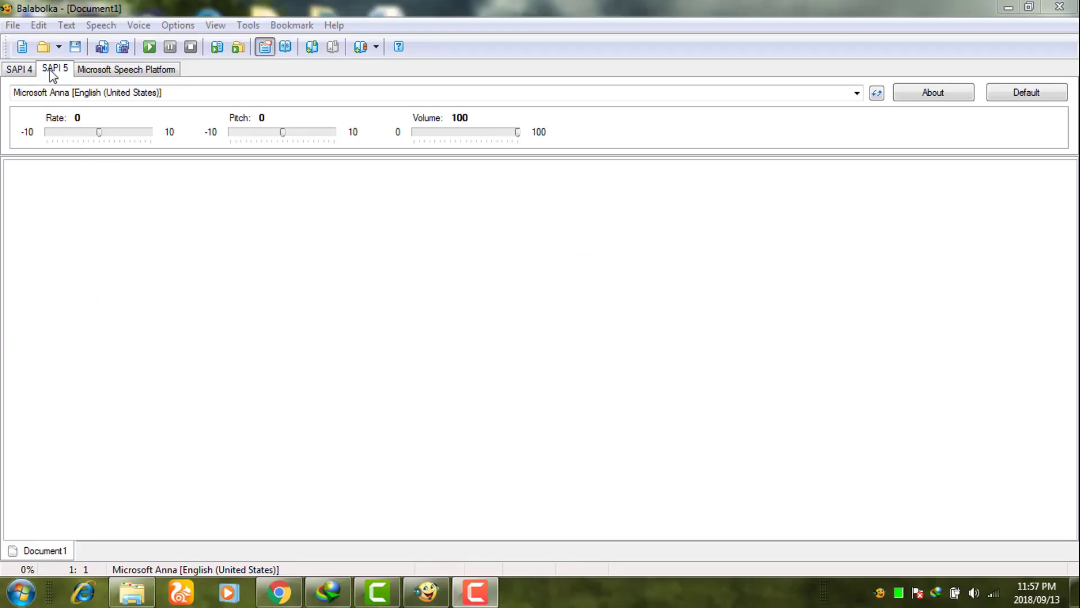
{"action": "left_click", "coordinate": [856, 92]}
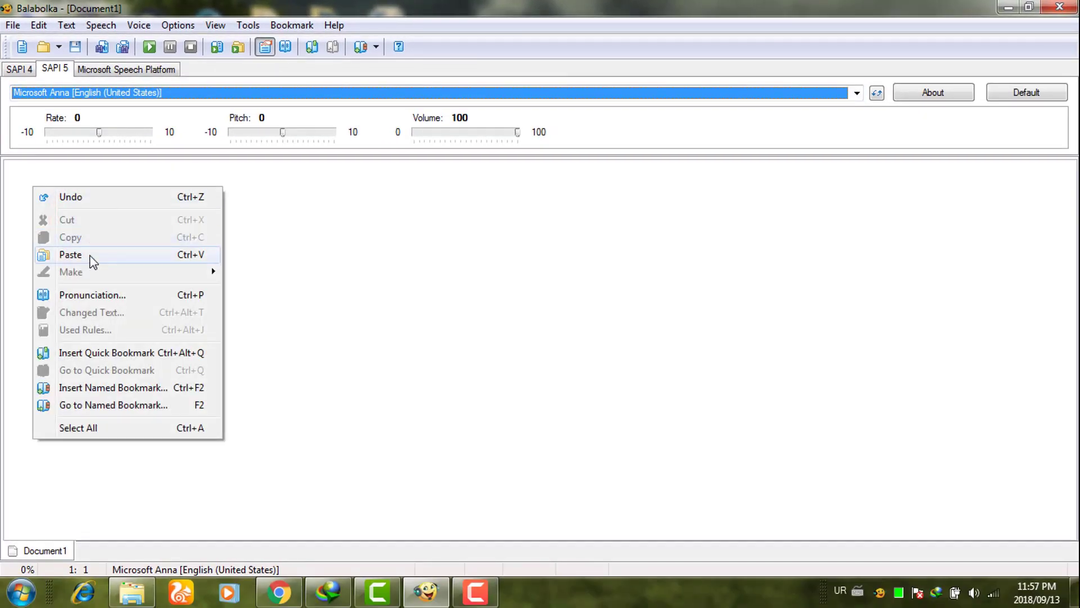
Paste 'how are you? what's your name?' and have Microsoft Anna read it aloud.
{"action": "left_click", "coordinate": [70, 254]}
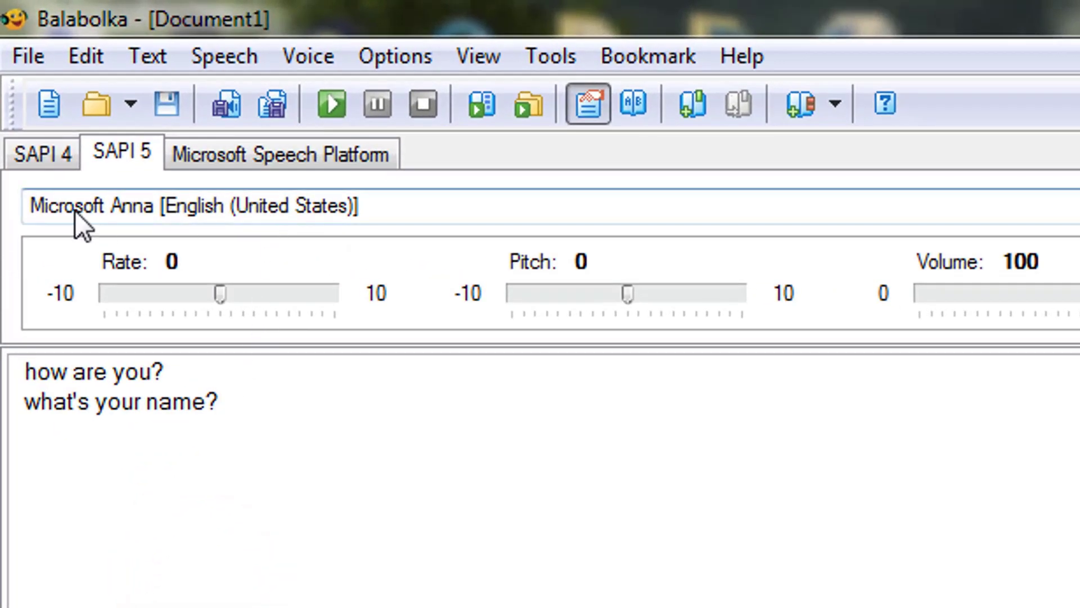
{"action": "left_click", "coordinate": [221, 400]}
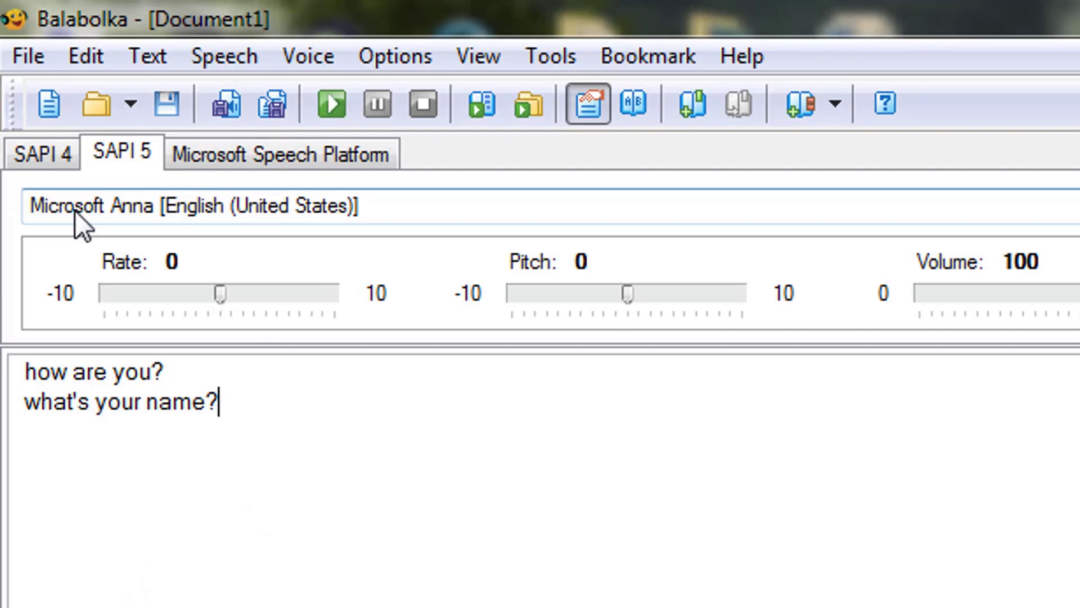
{"action": "mouse_move", "coordinate": [112, 227]}
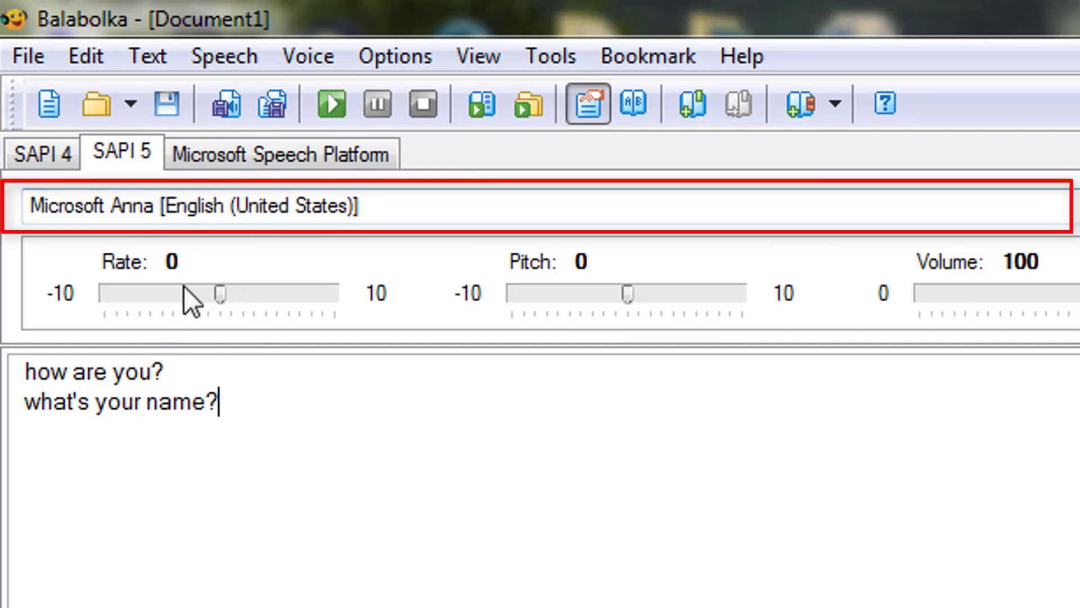
{"action": "mouse_move", "coordinate": [330, 103]}
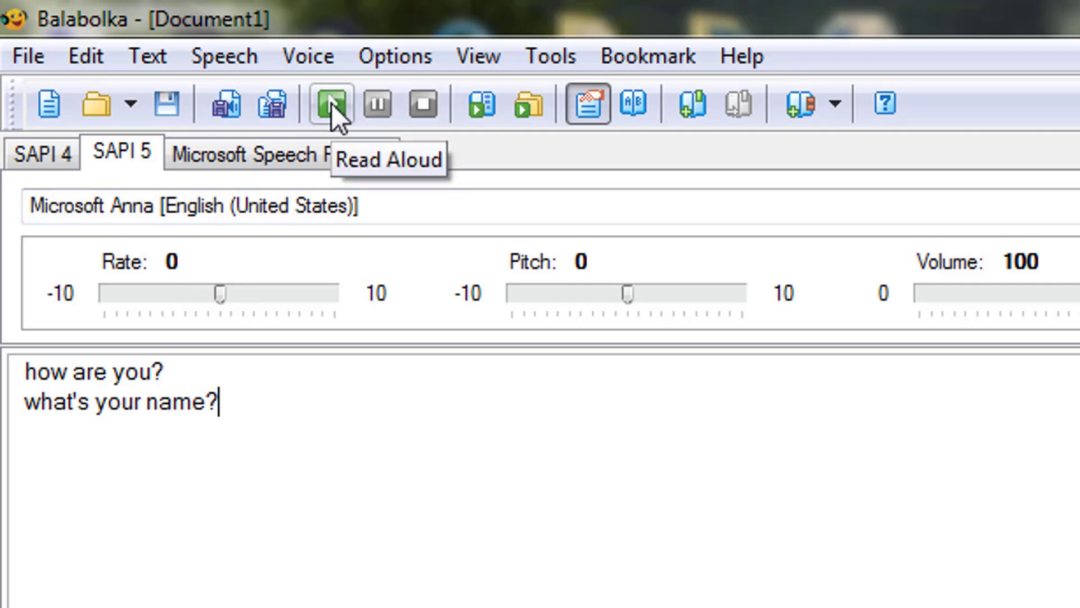
{"action": "left_click", "coordinate": [329, 105]}
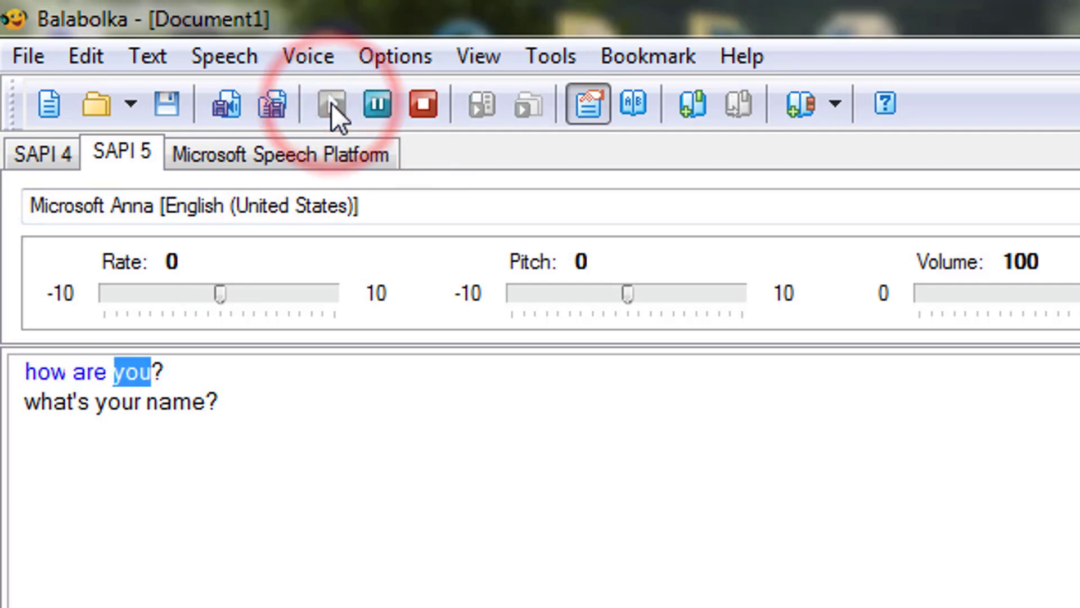
{"action": "left_click", "coordinate": [330, 105]}
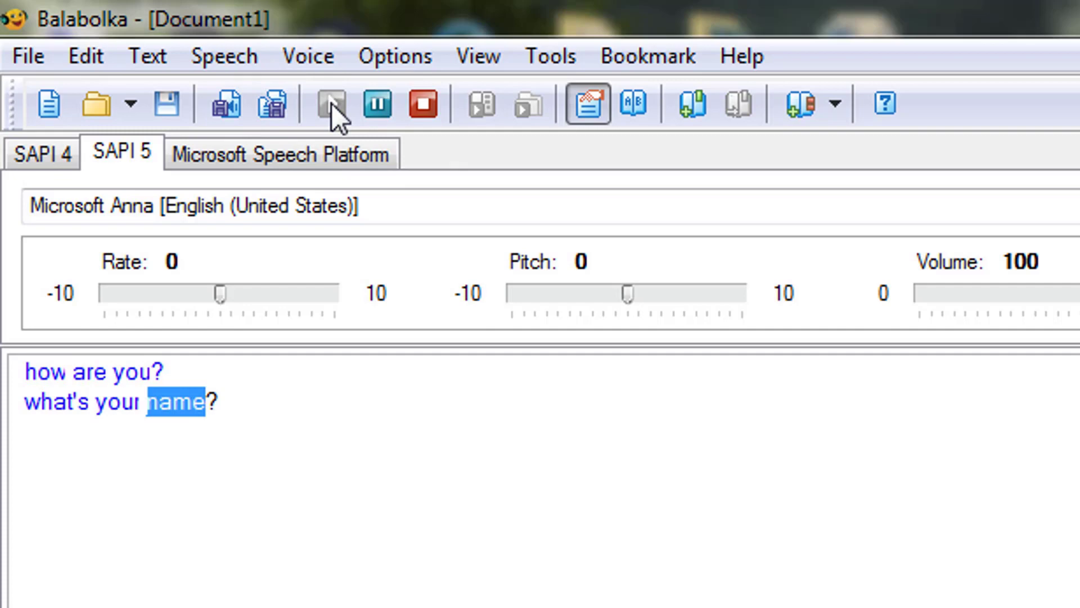
{"action": "left_click", "coordinate": [328, 105]}
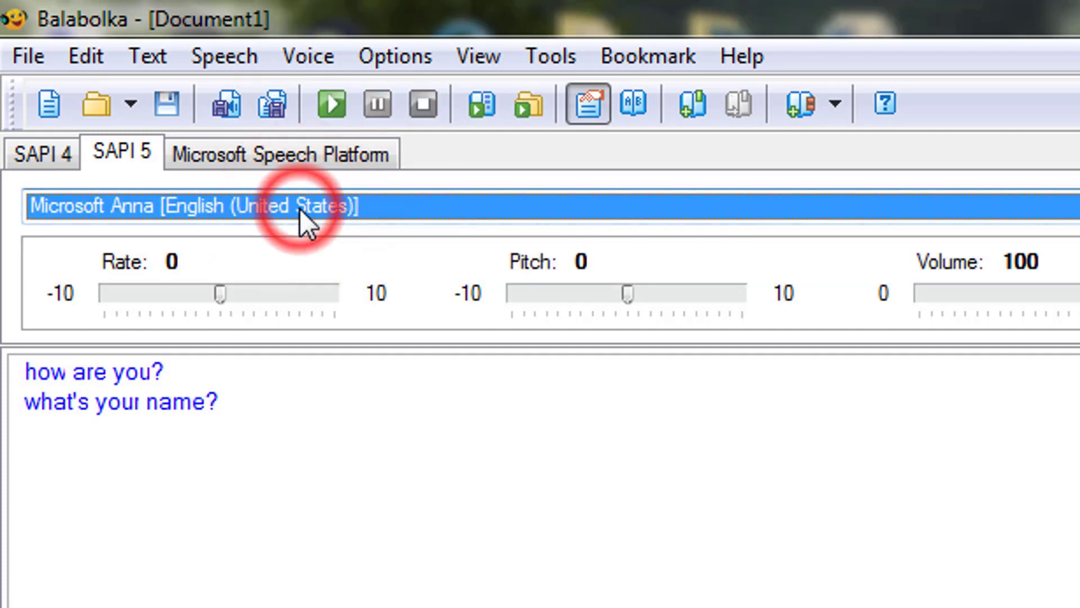
Switch to the ScanSoft Virginie French voice and read the text aloud with it.
{"action": "left_click", "coordinate": [193, 205]}
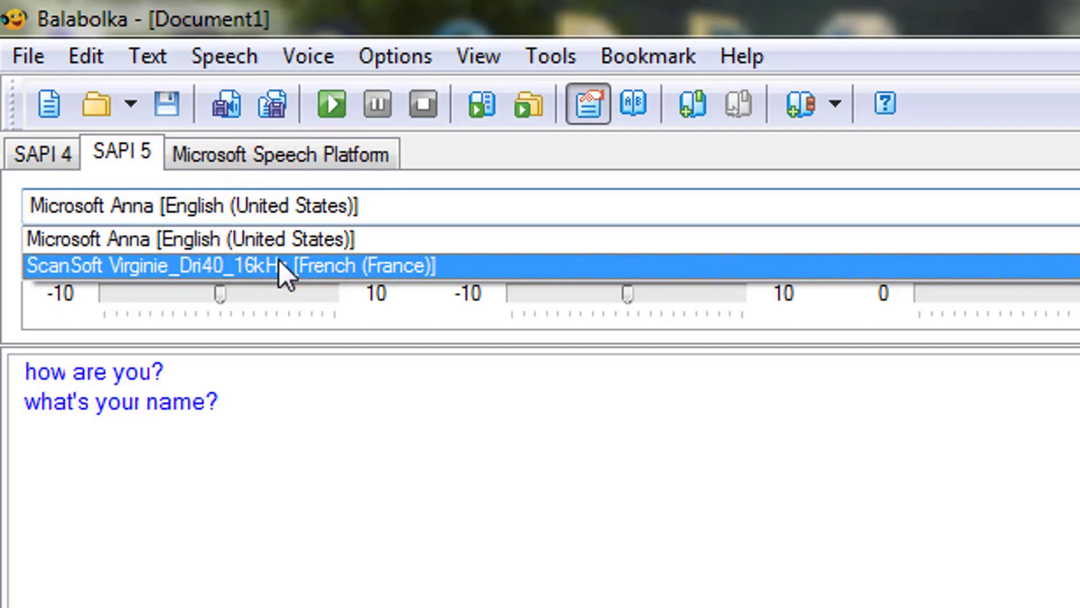
{"action": "left_click", "coordinate": [230, 266]}
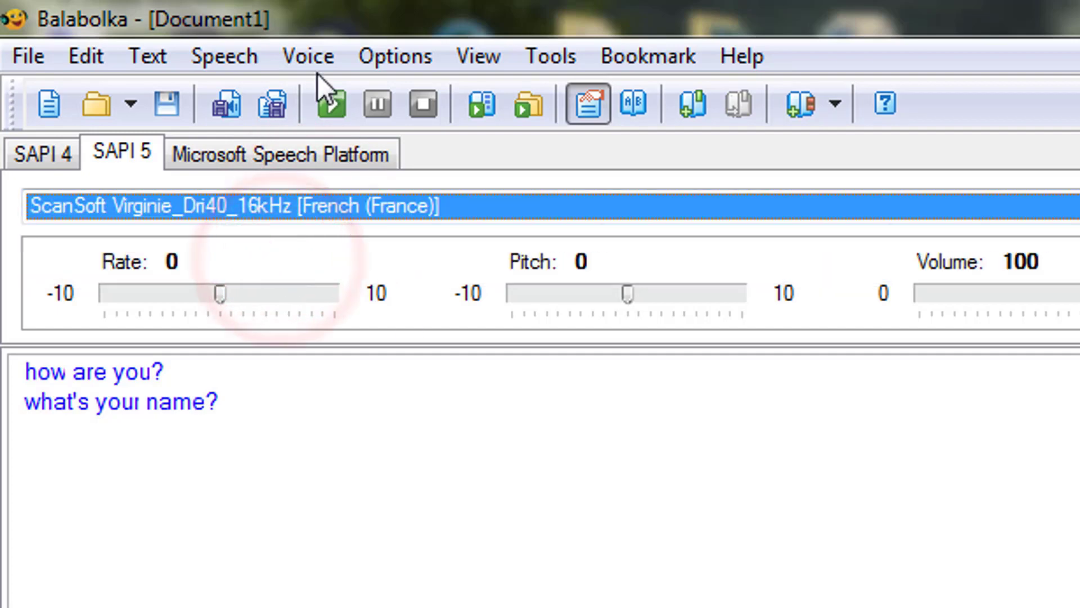
{"action": "left_click", "coordinate": [330, 105]}
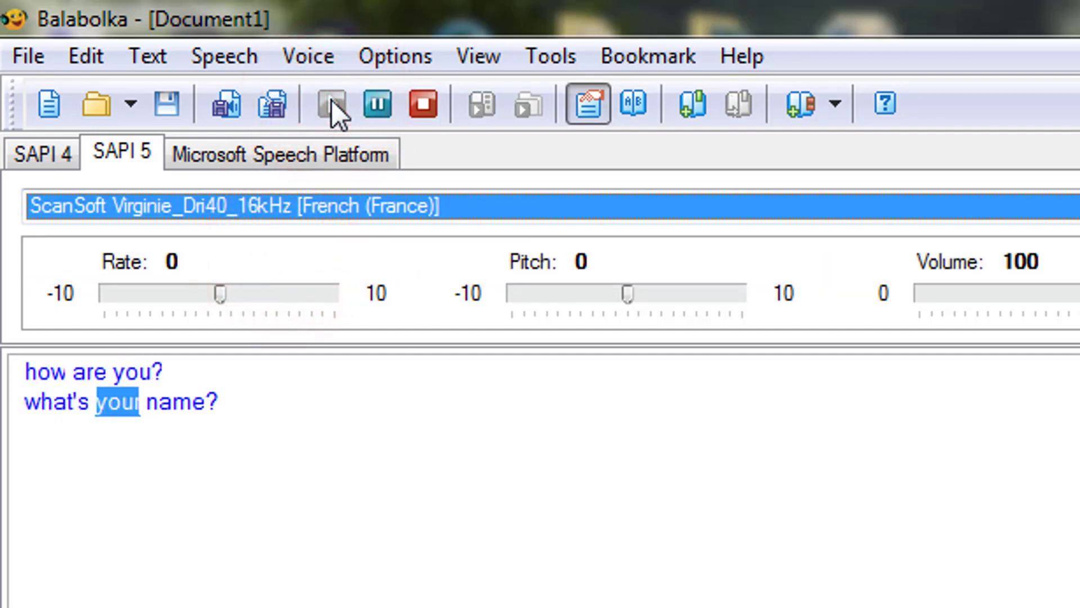
Lower the French voice to pitch -6, volume 31 and rate -8, then read the text with these settings.
{"action": "left_click_drag", "start_coordinate": [628, 293], "coordinate": [606, 292]}
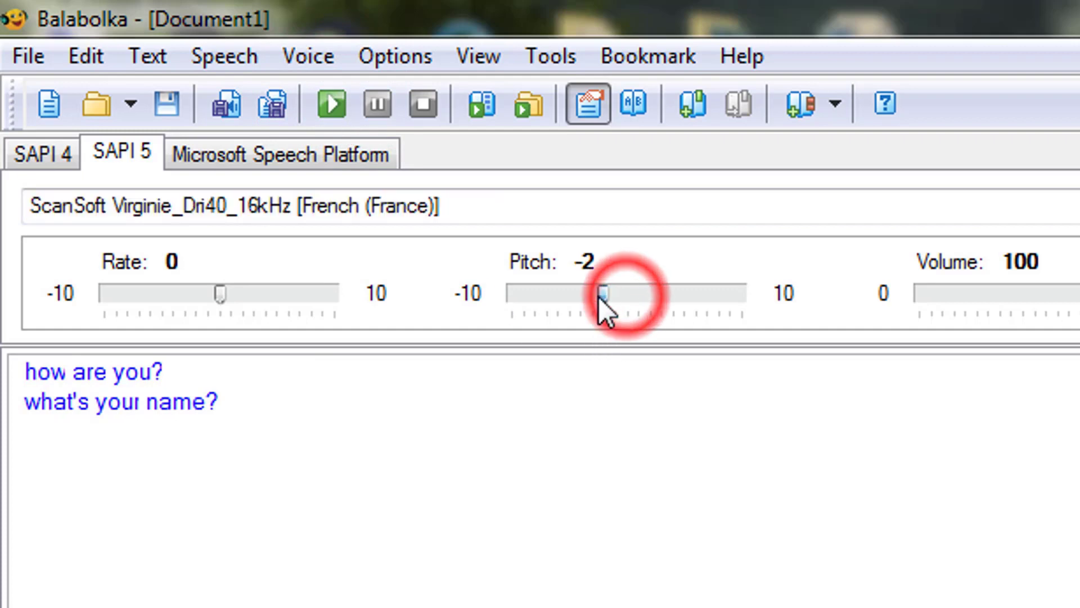
{"action": "left_click_drag", "start_coordinate": [603, 292], "coordinate": [558, 293]}
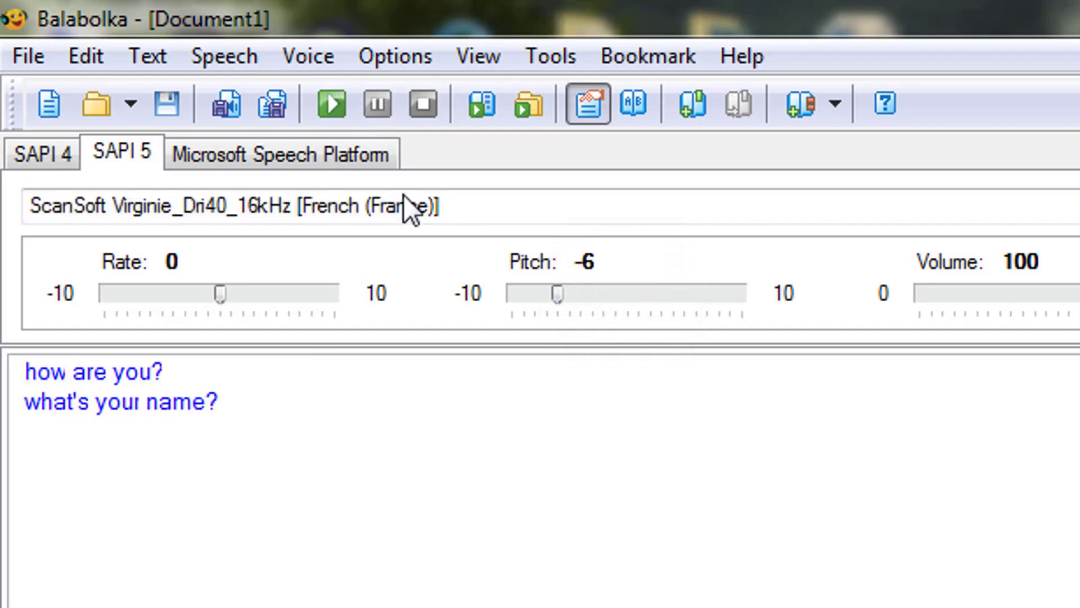
{"action": "left_click", "coordinate": [329, 104]}
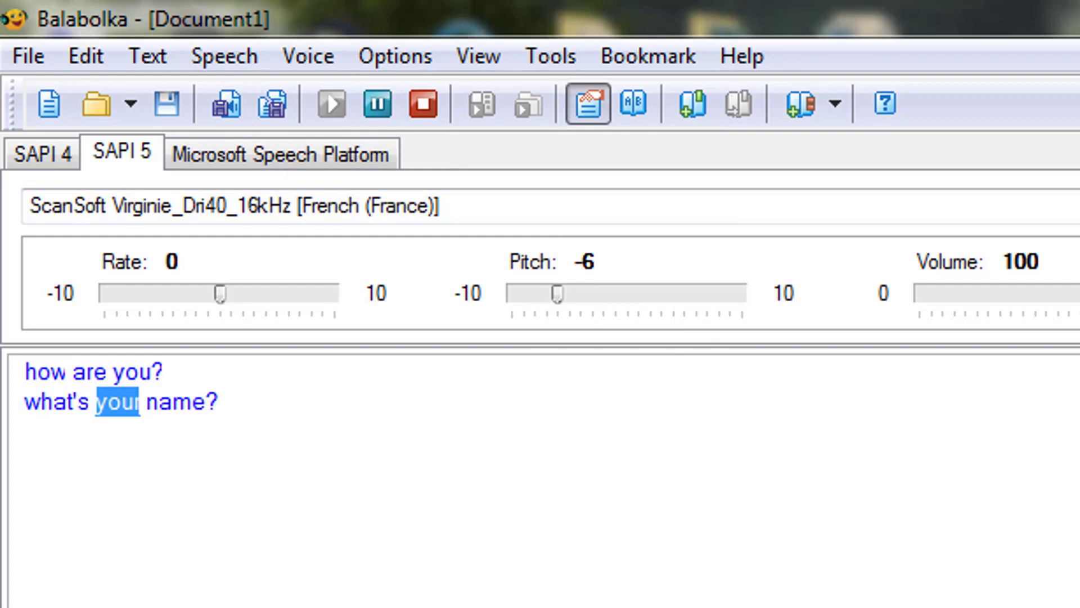
{"action": "left_click_drag", "start_coordinate": [1054, 292], "coordinate": [999, 293]}
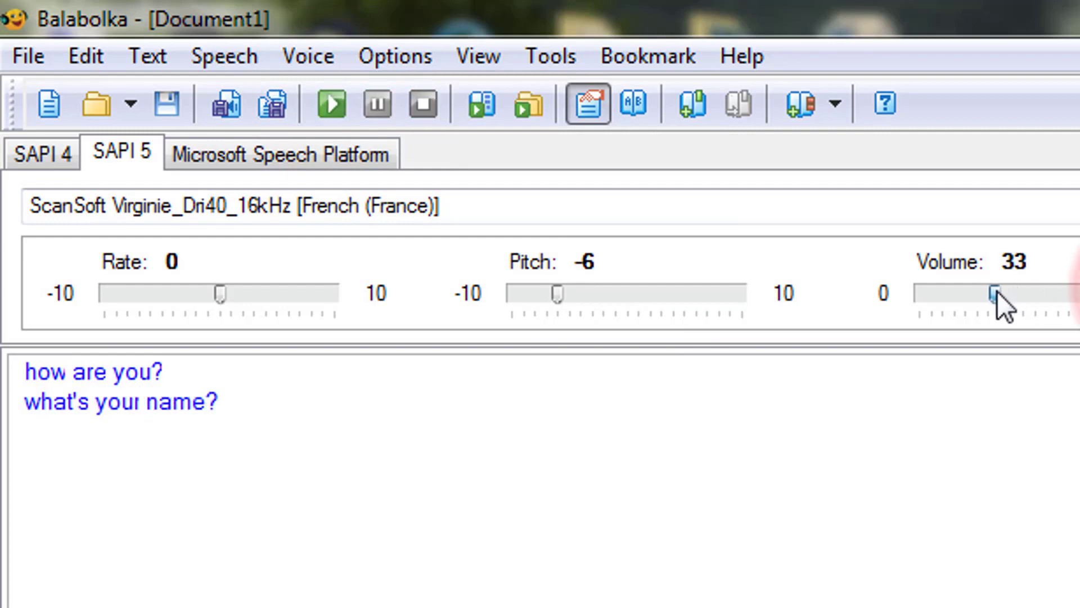
{"action": "left_click_drag", "start_coordinate": [219, 293], "coordinate": [200, 293]}
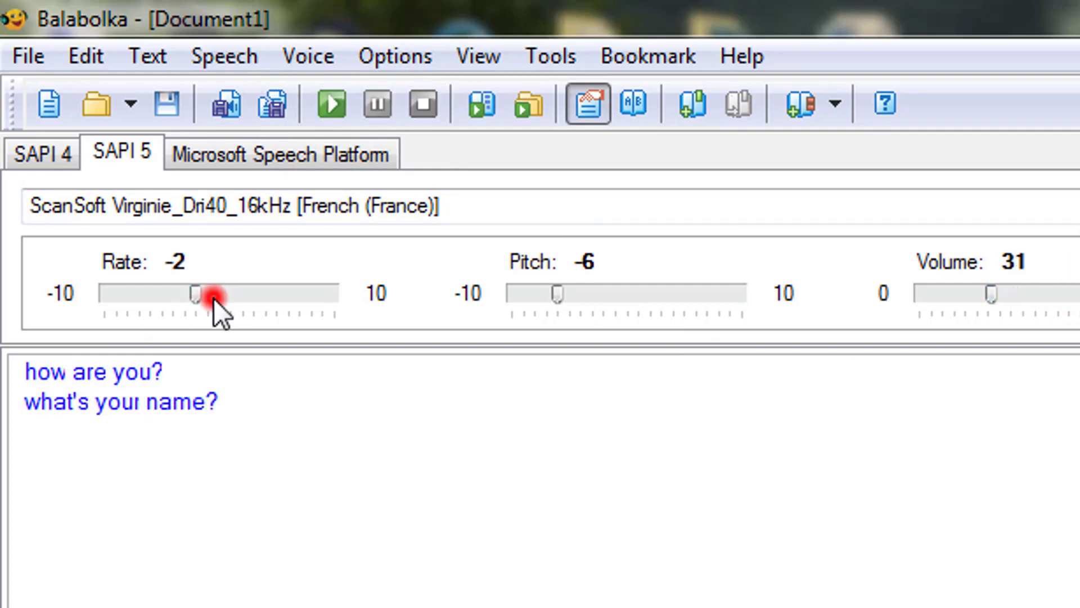
{"action": "left_click_drag", "start_coordinate": [214, 293], "coordinate": [147, 293]}
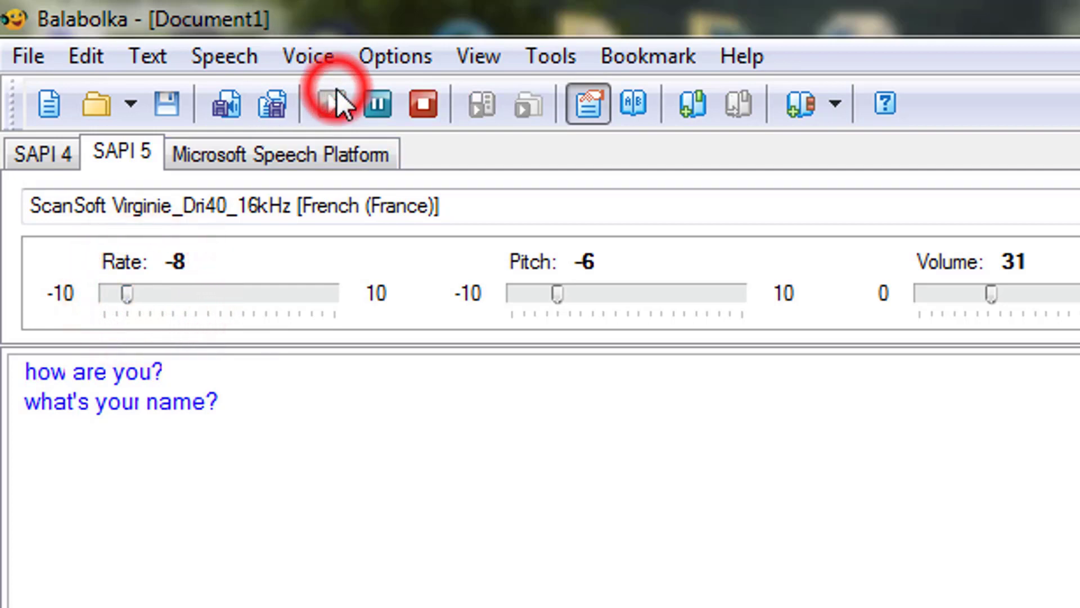
{"action": "double_click", "coordinate": [116, 401]}
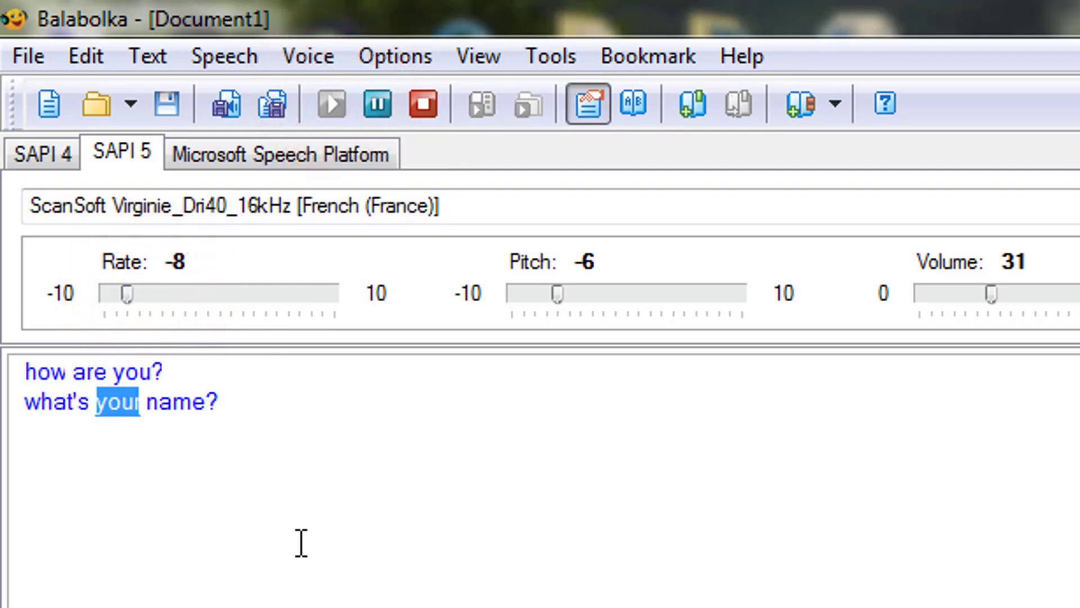
{"action": "left_click", "coordinate": [330, 104]}
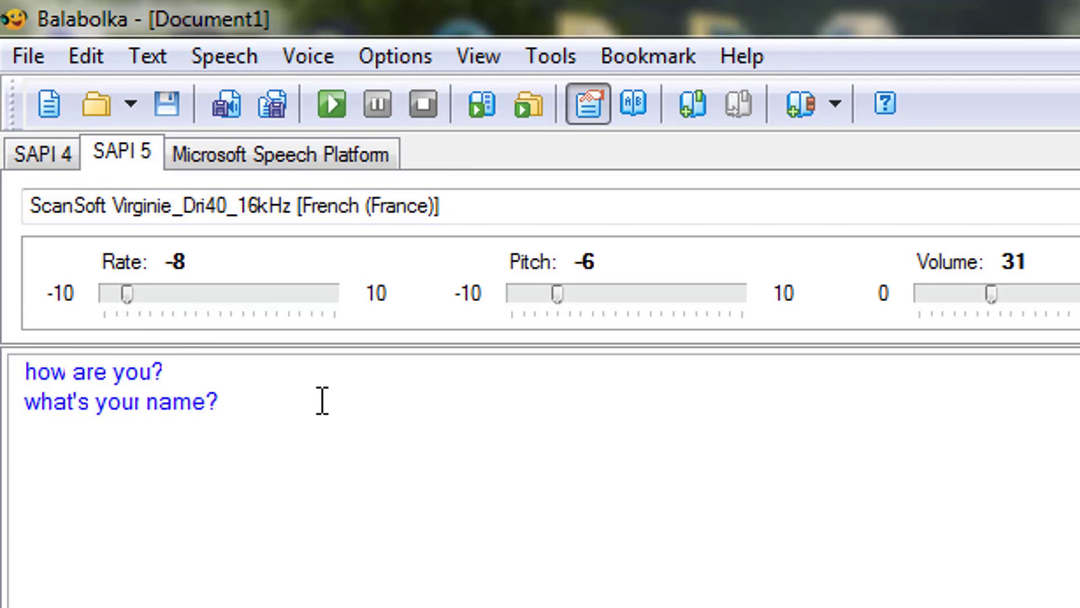
{"action": "mouse_move", "coordinate": [396, 490]}
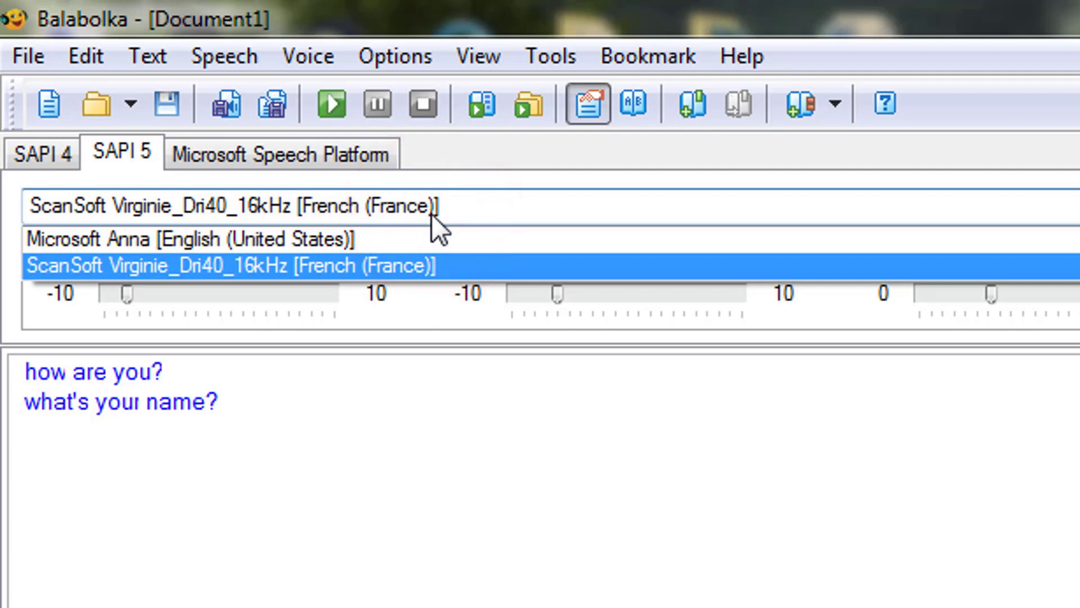
{"action": "mouse_move", "coordinate": [504, 415]}
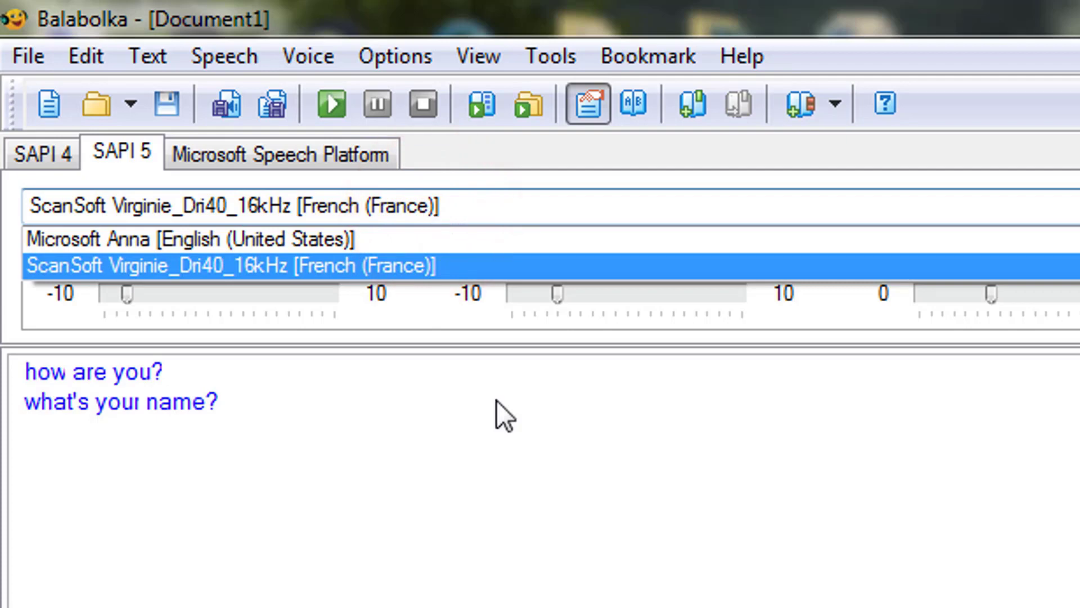